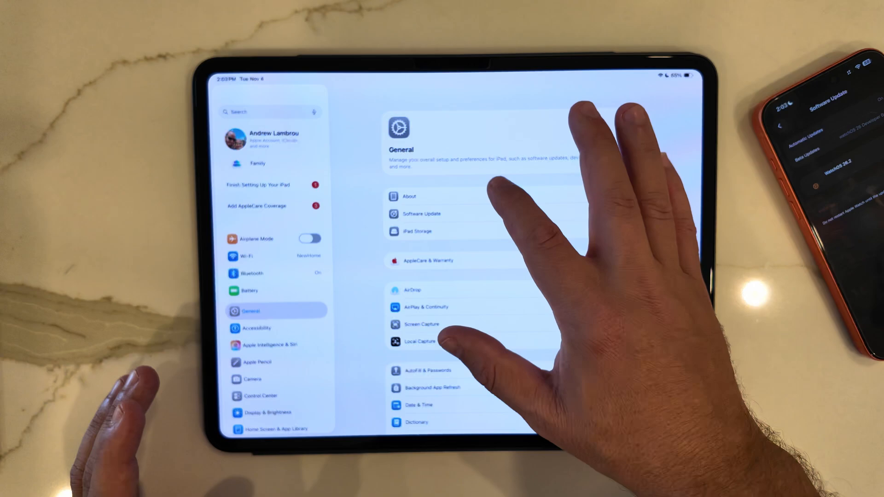
# - View the About page, then browse iPad Storage's per-app sizes and System Data usage
pyautogui.click(409, 196)
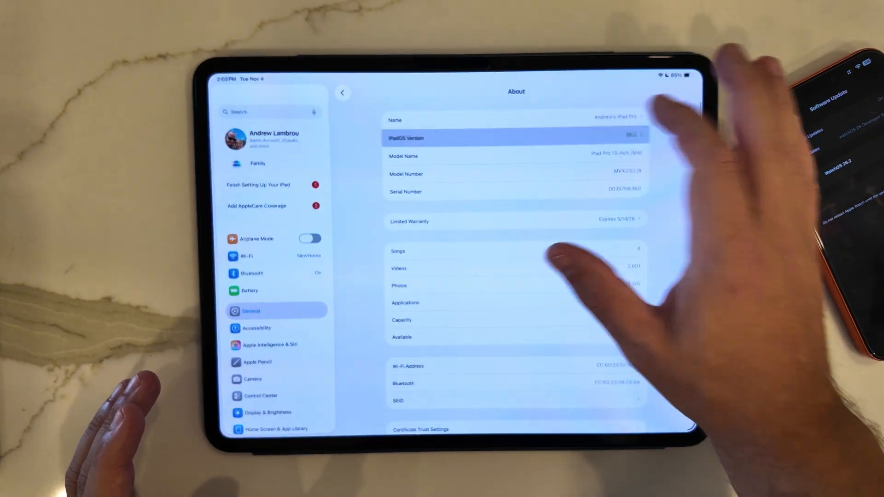
pyautogui.click(513, 139)
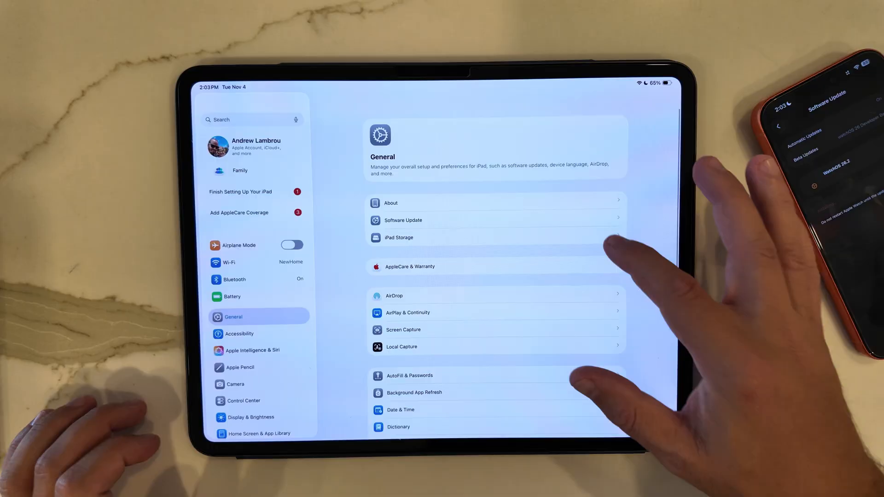
pyautogui.click(398, 238)
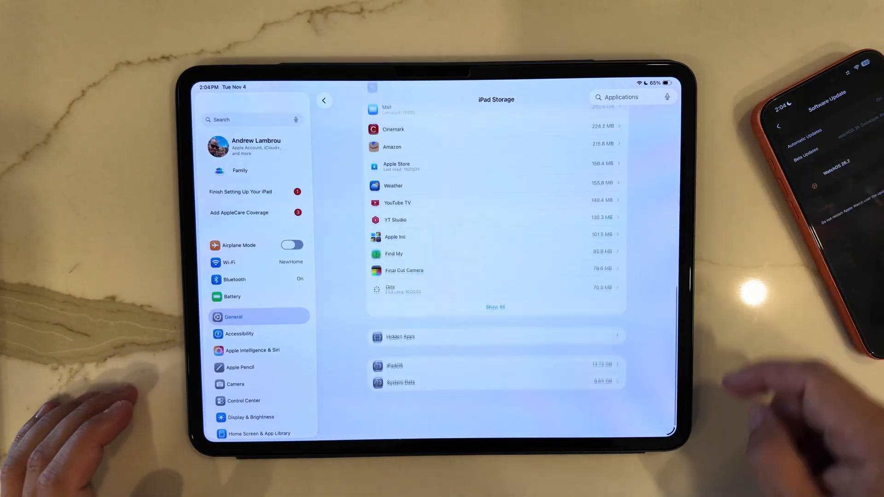
pyautogui.click(394, 366)
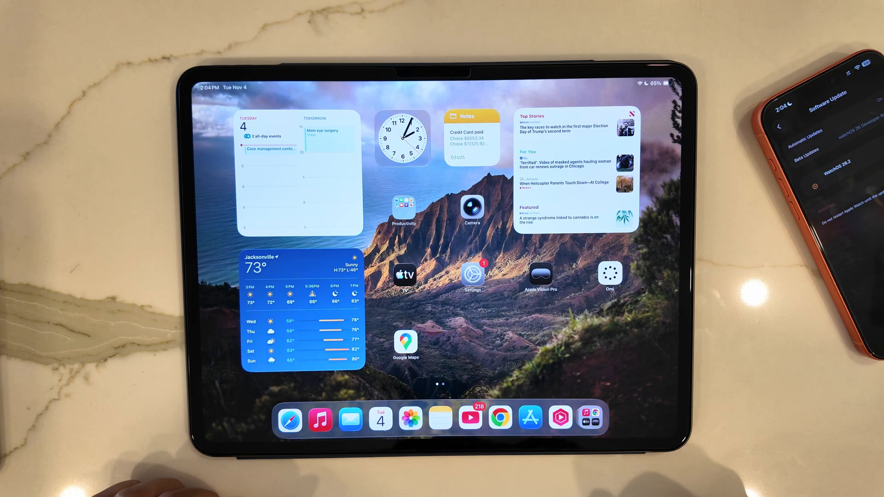
# - Launch Health via Spotlight, pass the welcome and notifications screens, and allow notifications
pyautogui.write('he')
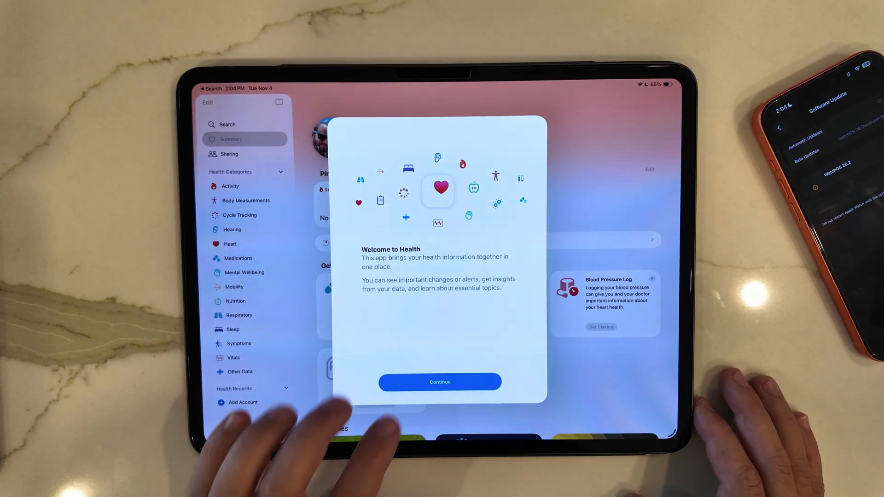
pyautogui.click(439, 382)
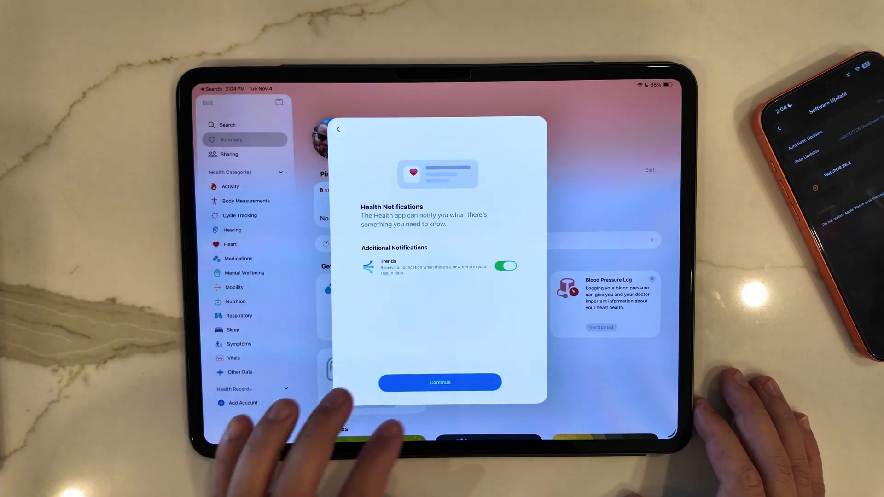
pyautogui.click(440, 382)
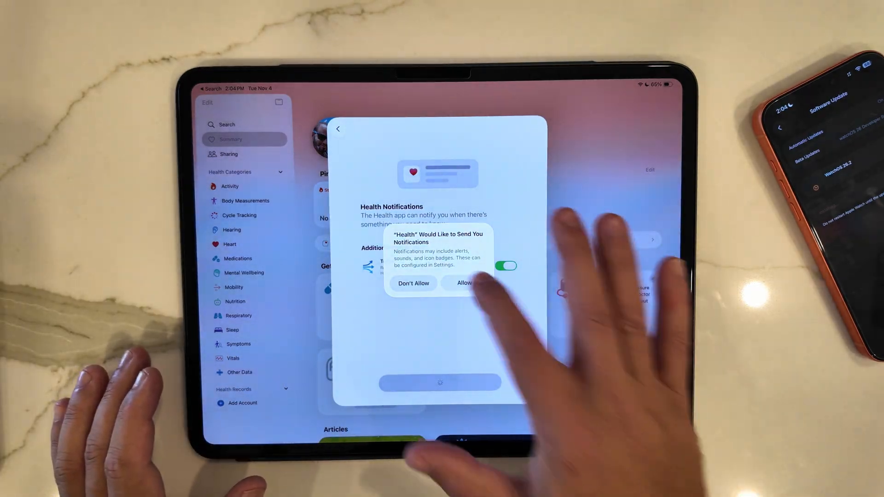
pyautogui.click(464, 283)
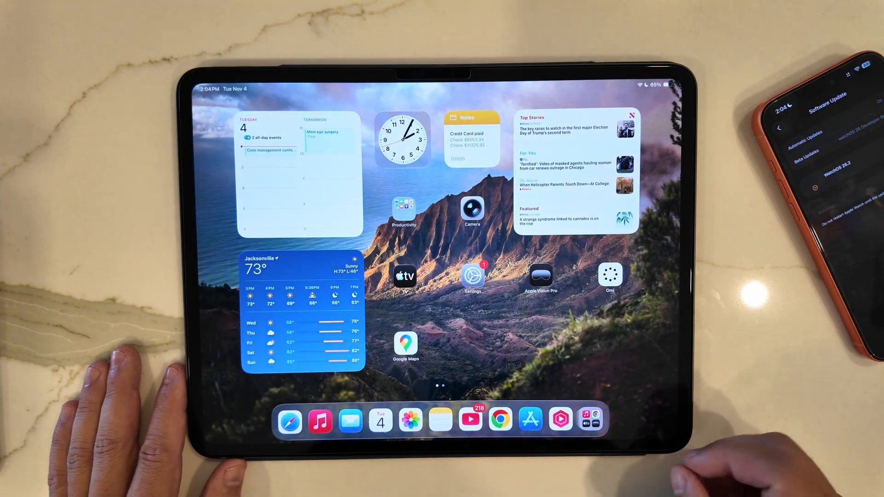
# - Open Stocks past its welcome screen and scroll through the TSLA Tesla lawsuit article
pyautogui.write('hea')
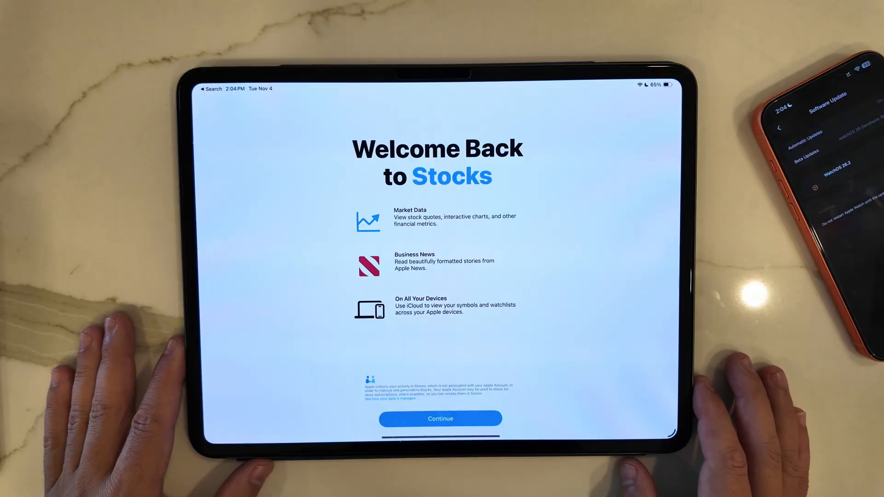
pyautogui.click(440, 419)
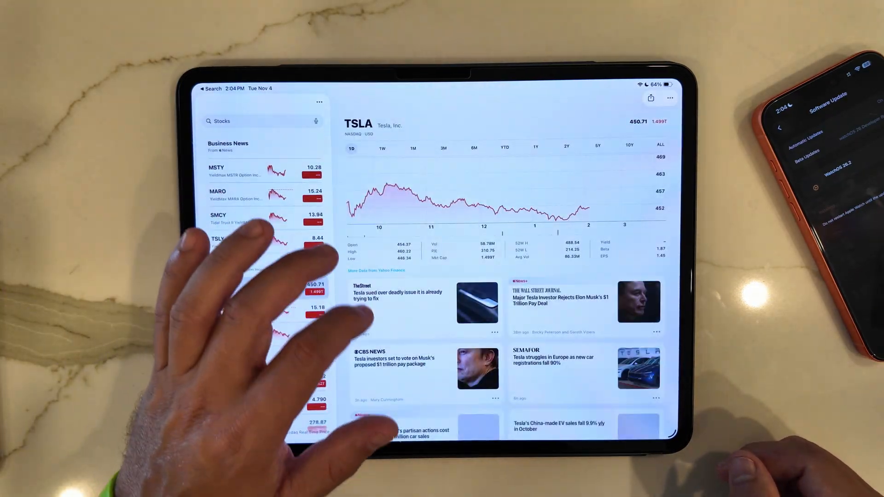
pyautogui.click(398, 291)
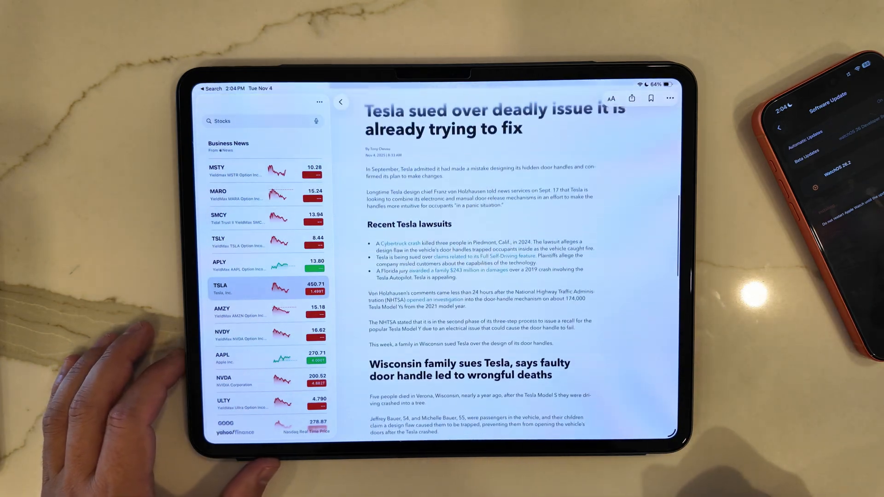
pyautogui.scroll(-3)
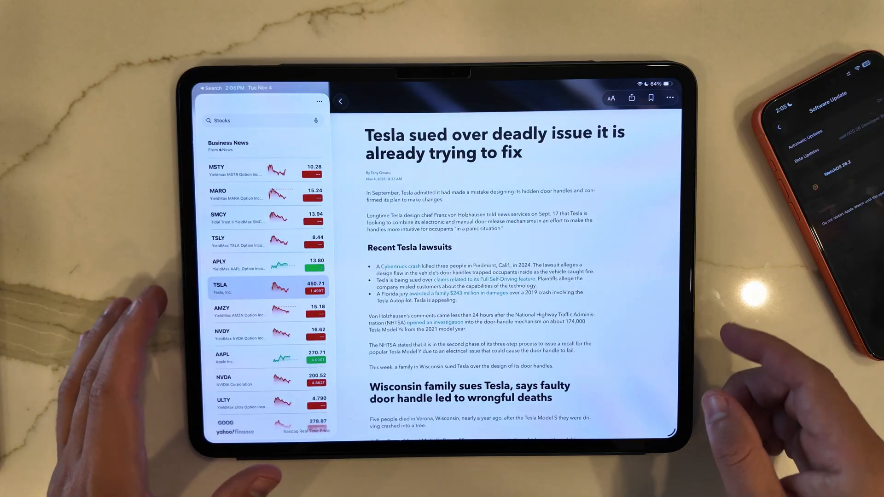
pyautogui.scroll(-3)
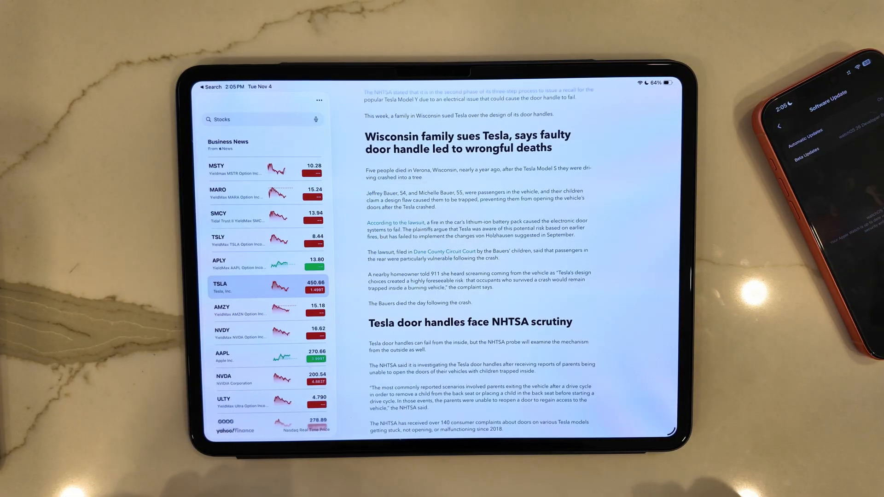
pyautogui.scroll(-3)
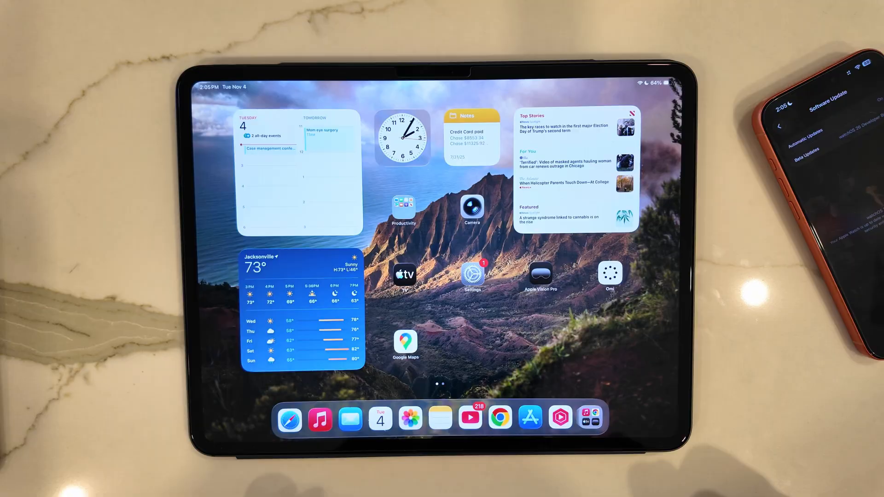
# - Launch Apple TV and scroll its home page through Continue Watching and Top 10
pyautogui.click(472, 208)
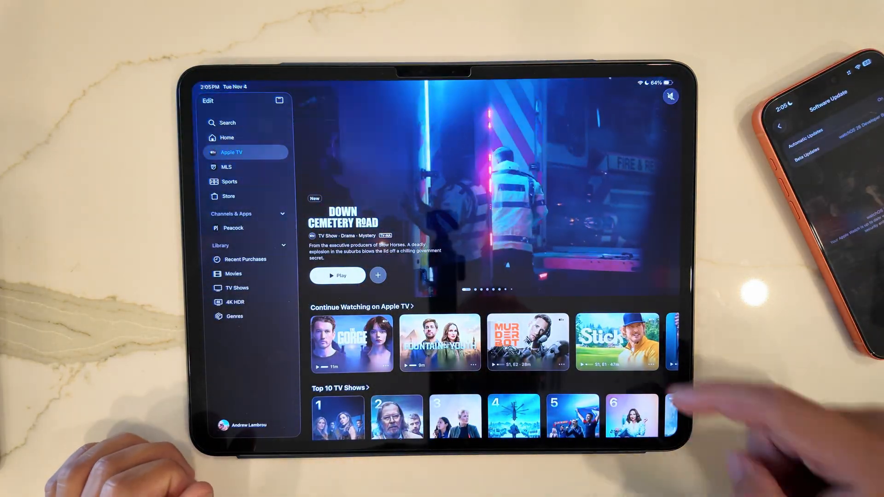
pyautogui.scroll(-3)
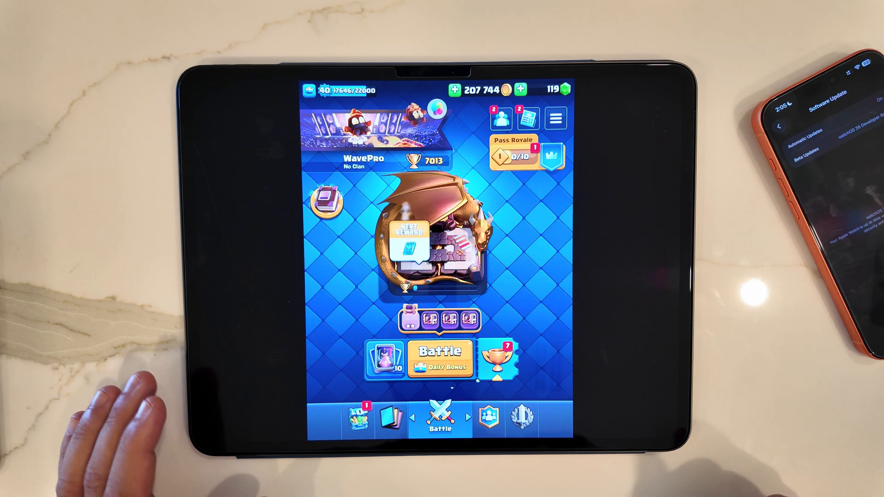
# - Check the Clash Royale card decks in Collection, then go back to the Battle screen
pyautogui.click(358, 418)
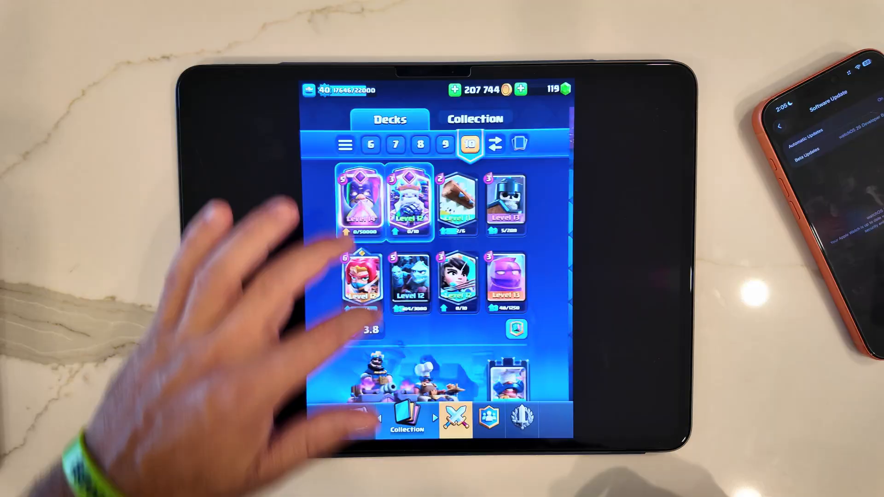
pyautogui.click(457, 415)
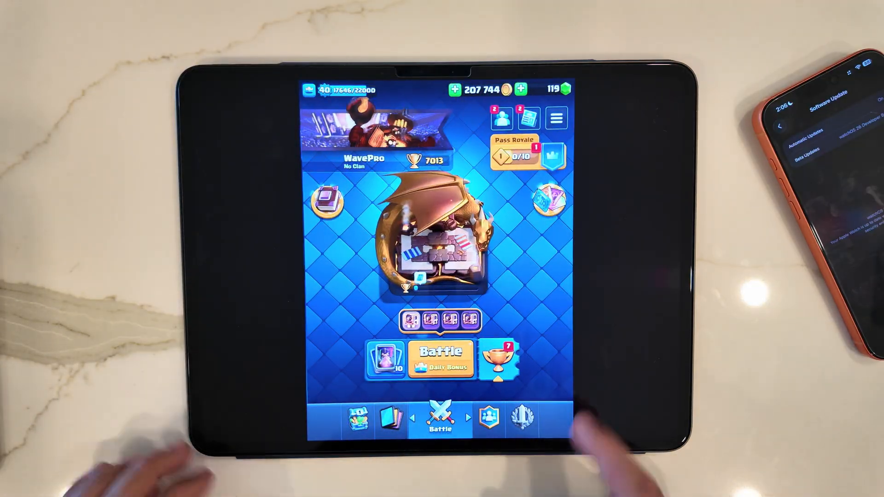
pyautogui.click(489, 417)
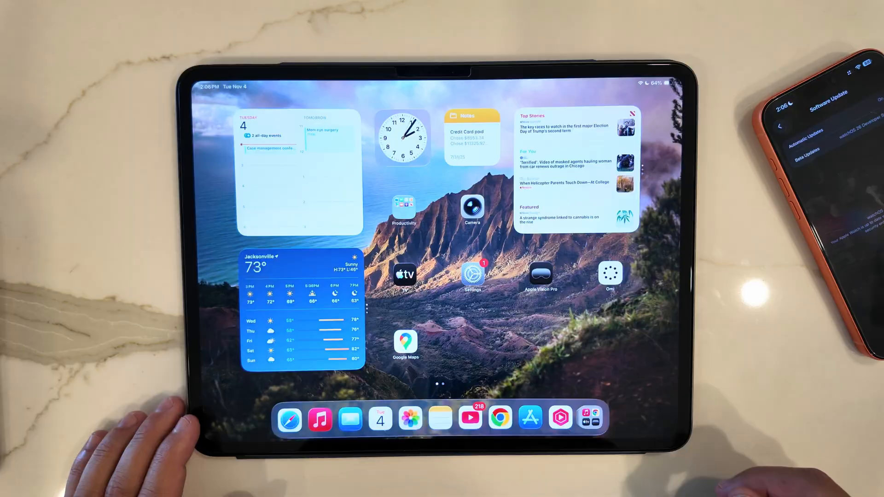
# - Search Spotlight for 'cla', then go to Settings' About page showing iPadOS 26.2
pyautogui.hscroll(-3)
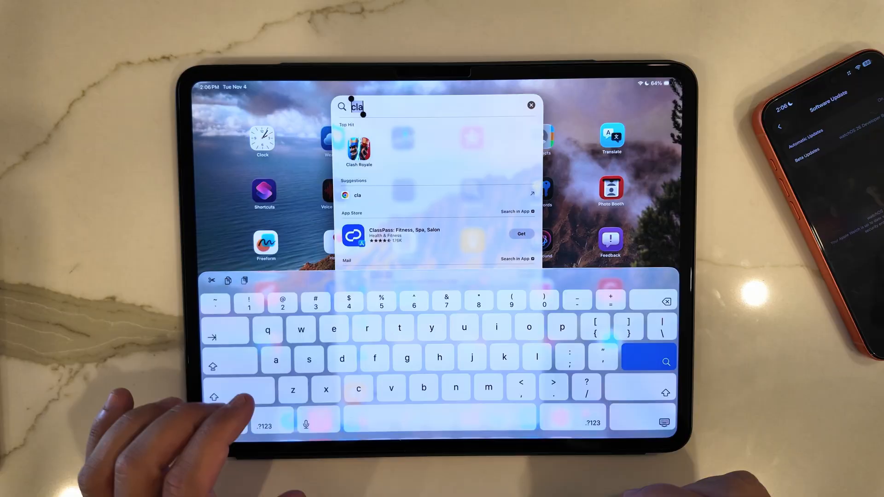
pyautogui.click(531, 105)
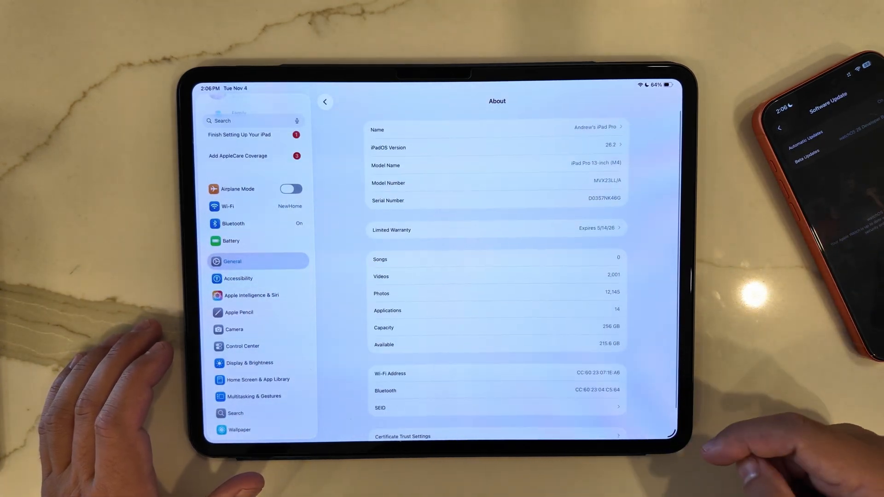
# - Go through Home Screen & App Library to Multitasking & Gestures and scroll its Windowed Apps options
pyautogui.scroll(-3)
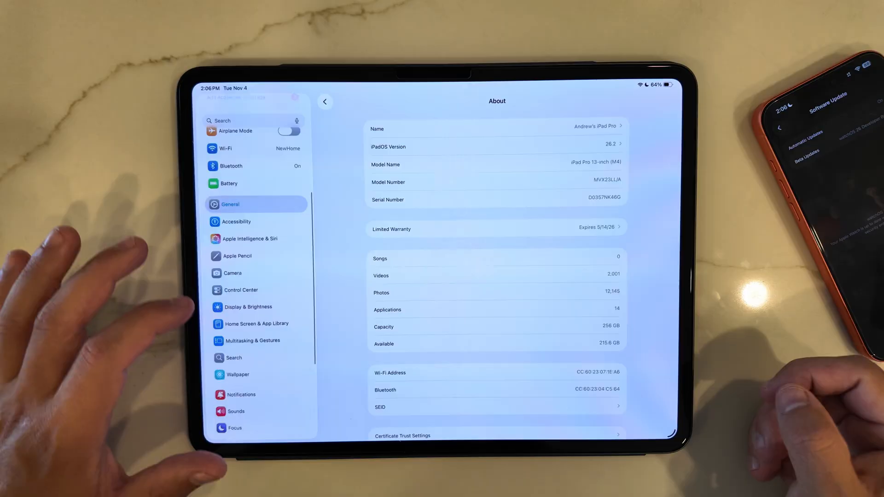
pyautogui.click(256, 324)
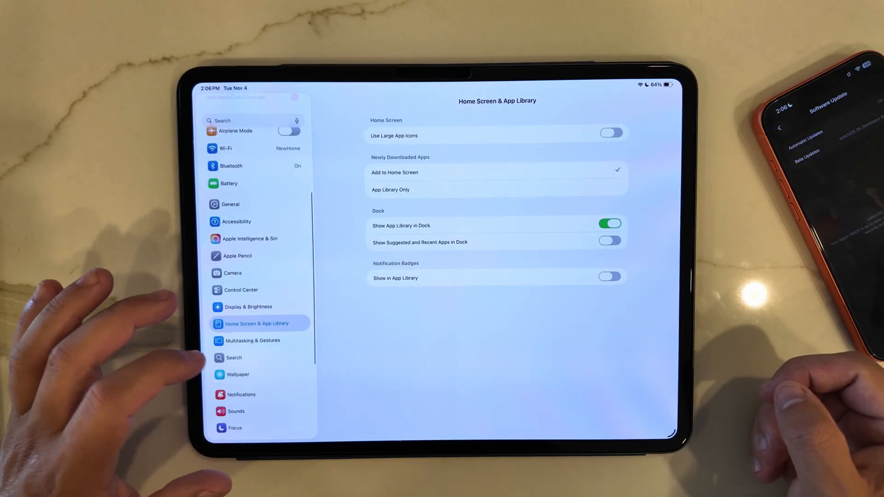
pyautogui.click(253, 341)
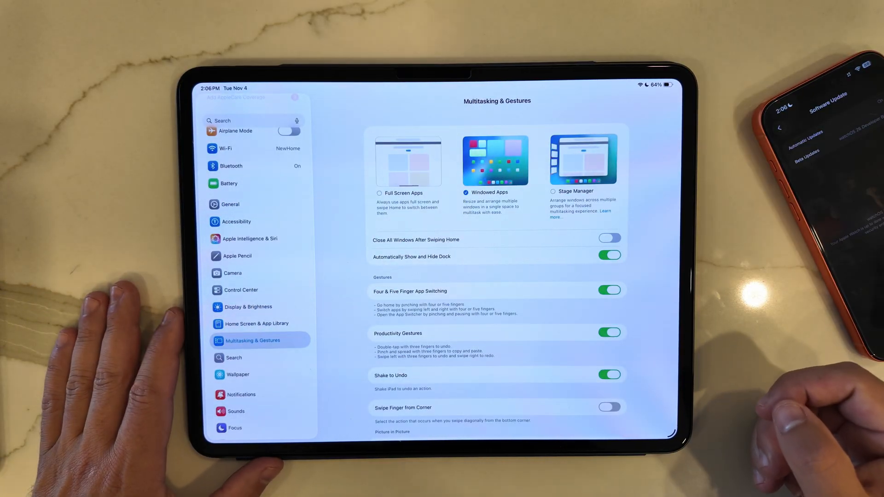
pyautogui.scroll(-3)
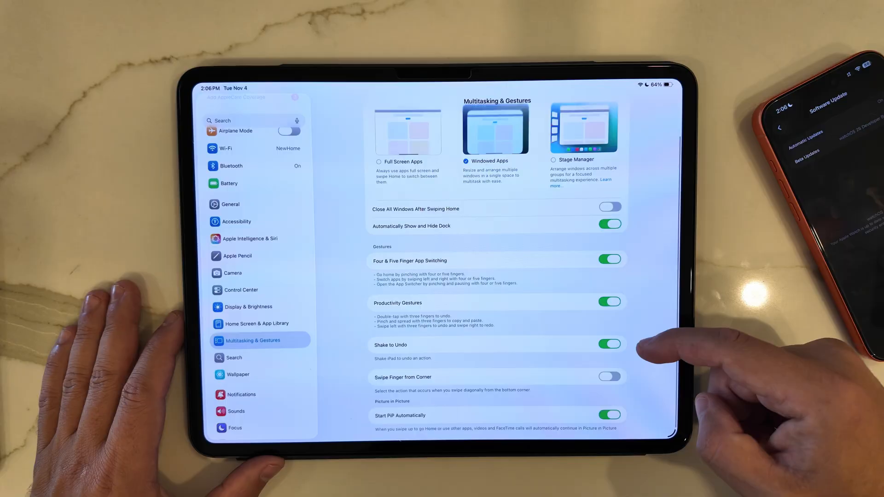